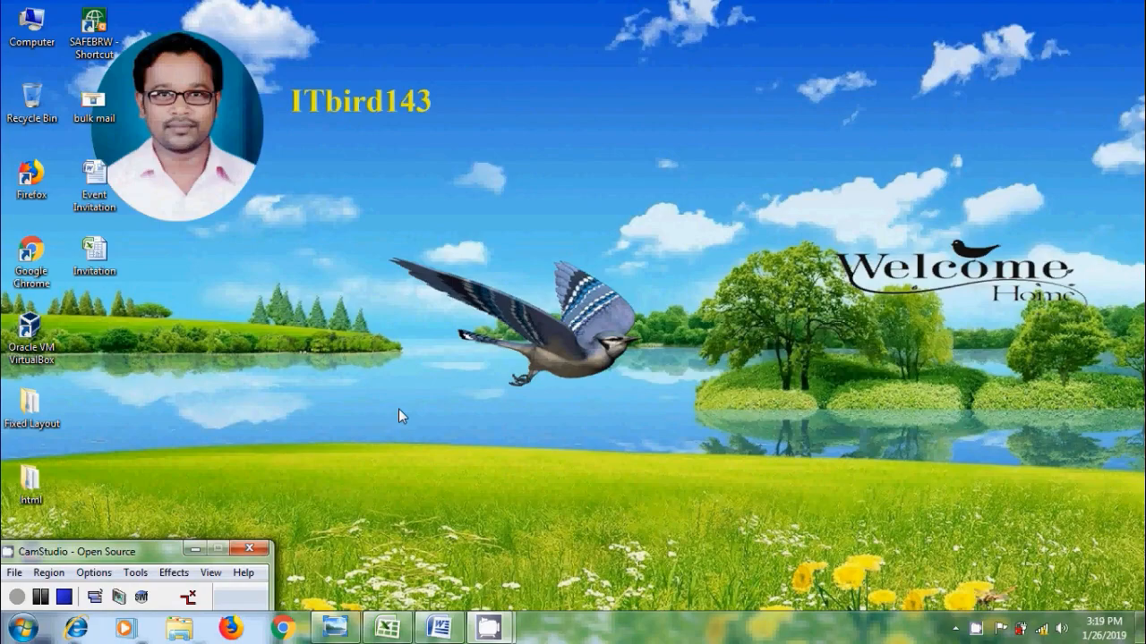
Step: View the bulk mail title image about Excel 2007 mail merge letters in Photo Viewer
{"action": "double_click", "coordinate": [93, 93]}
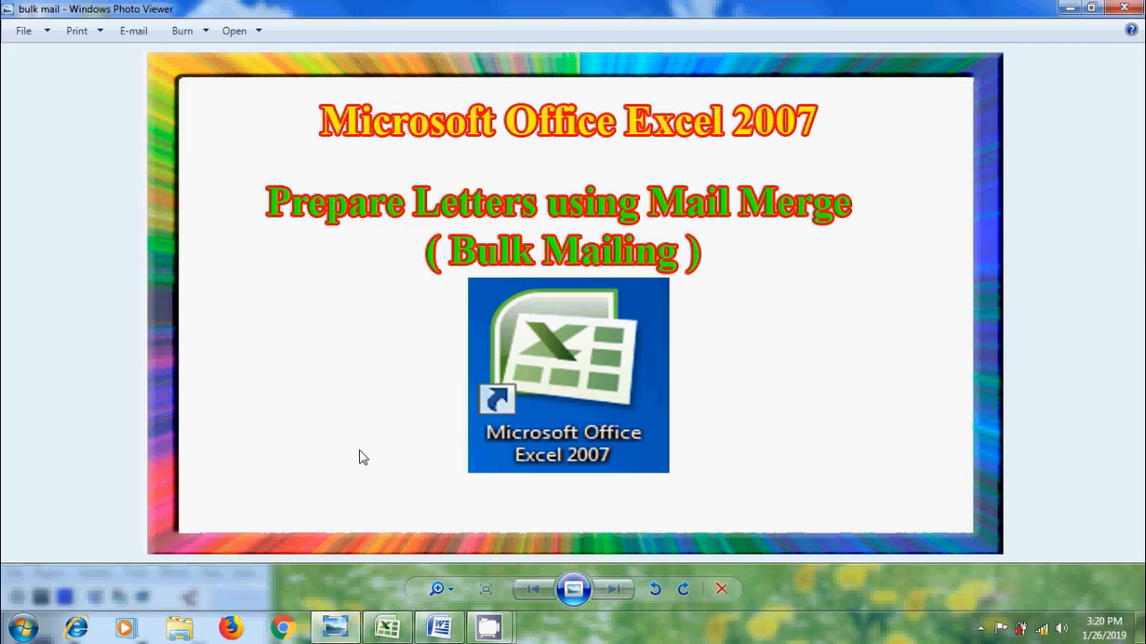
Step: Review the Invitation employee workbook and the Event Invitation letter draft, ending in Excel
{"action": "left_click", "coordinate": [387, 626]}
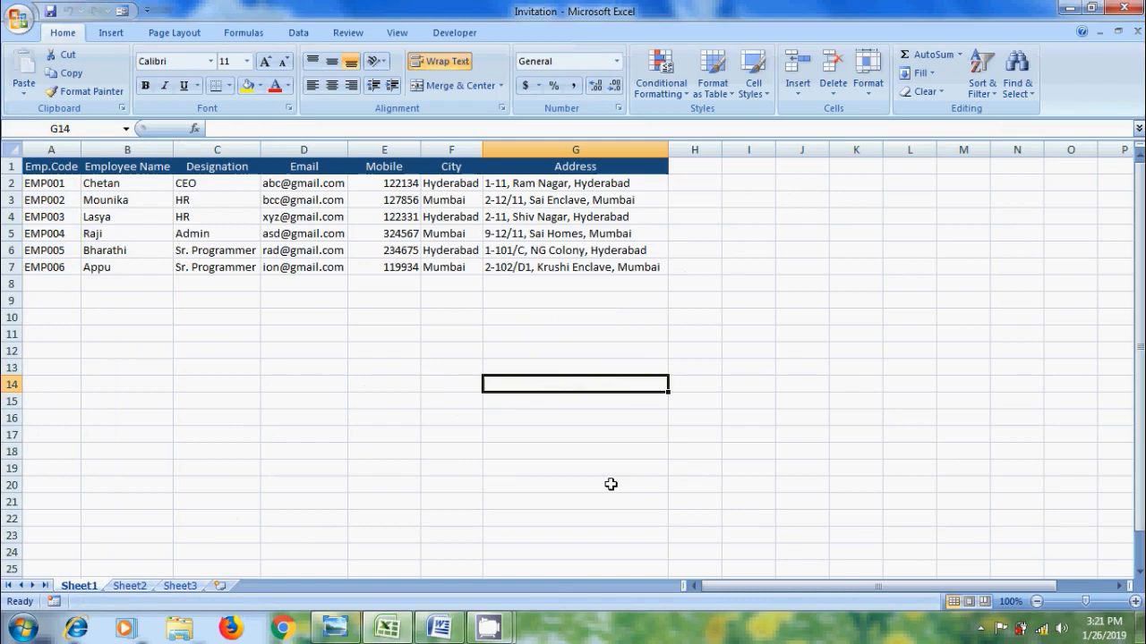
{"action": "left_click", "coordinate": [439, 627]}
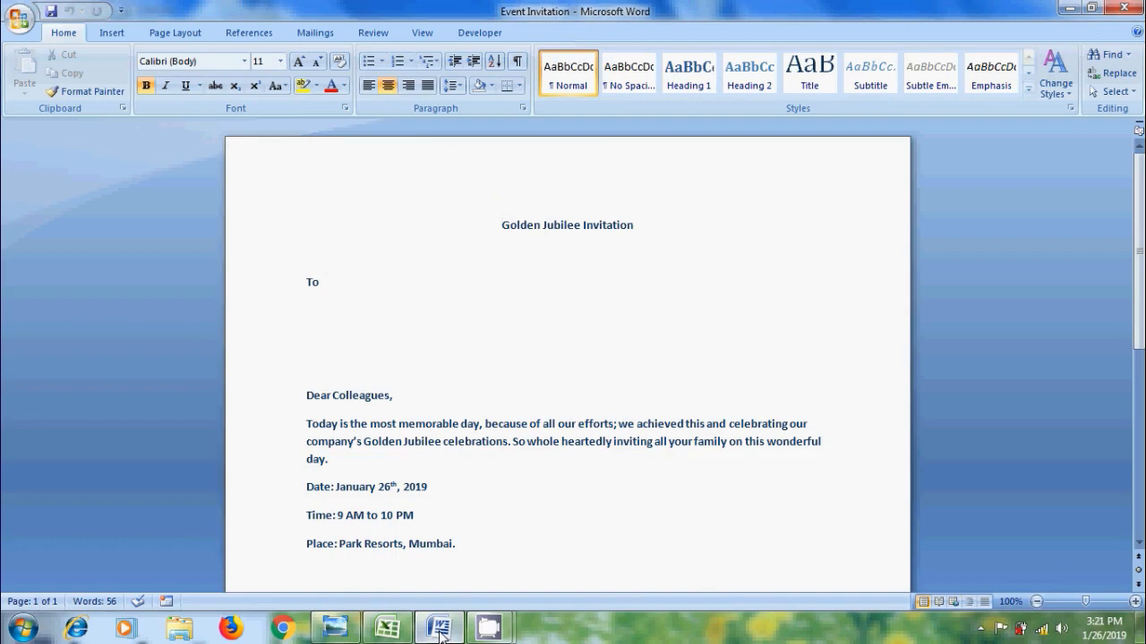
{"action": "left_click", "coordinate": [502, 225]}
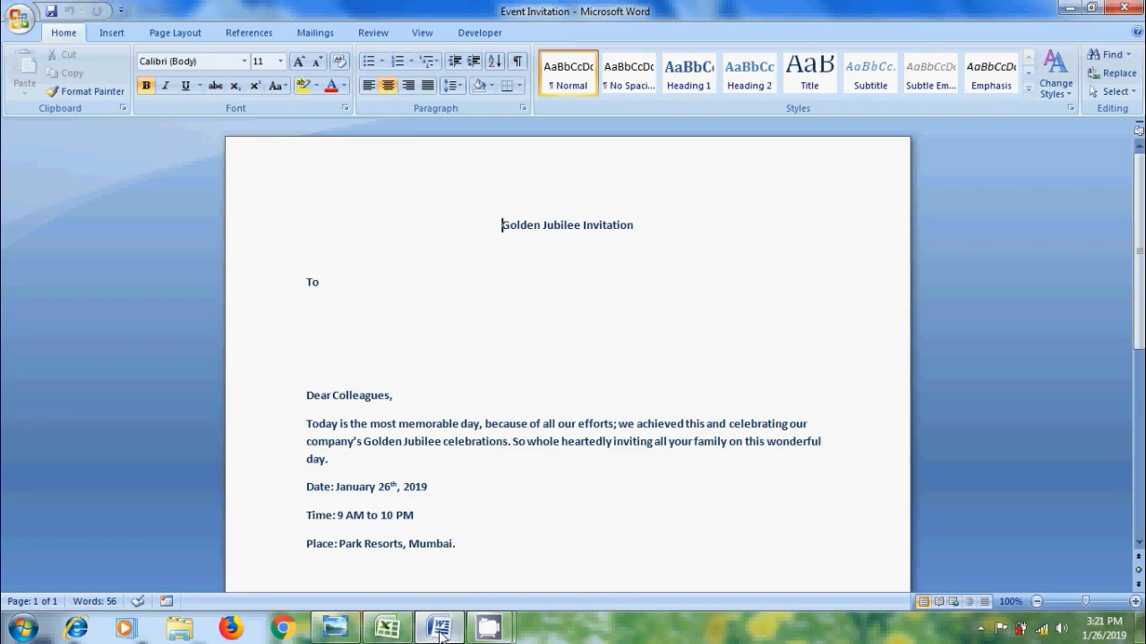
{"action": "left_click", "coordinate": [387, 627]}
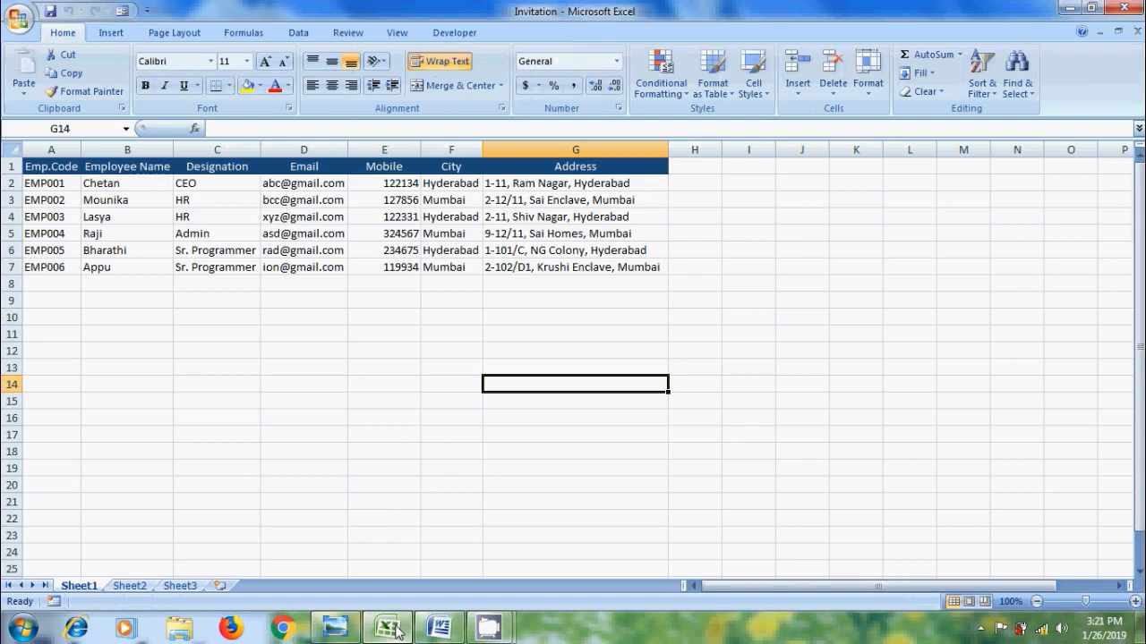
{"action": "mouse_move", "coordinate": [436, 627]}
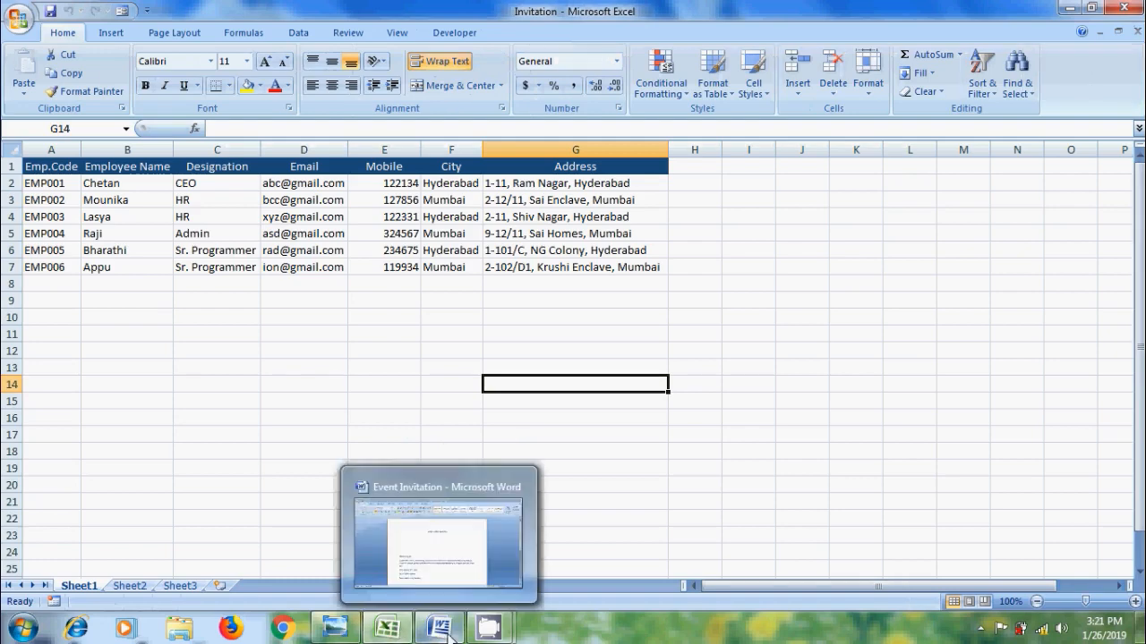
Step: From Select Recipients > Use Existing List, choose the Invitation workbook on the desktop as the data source
{"action": "left_click", "coordinate": [436, 533]}
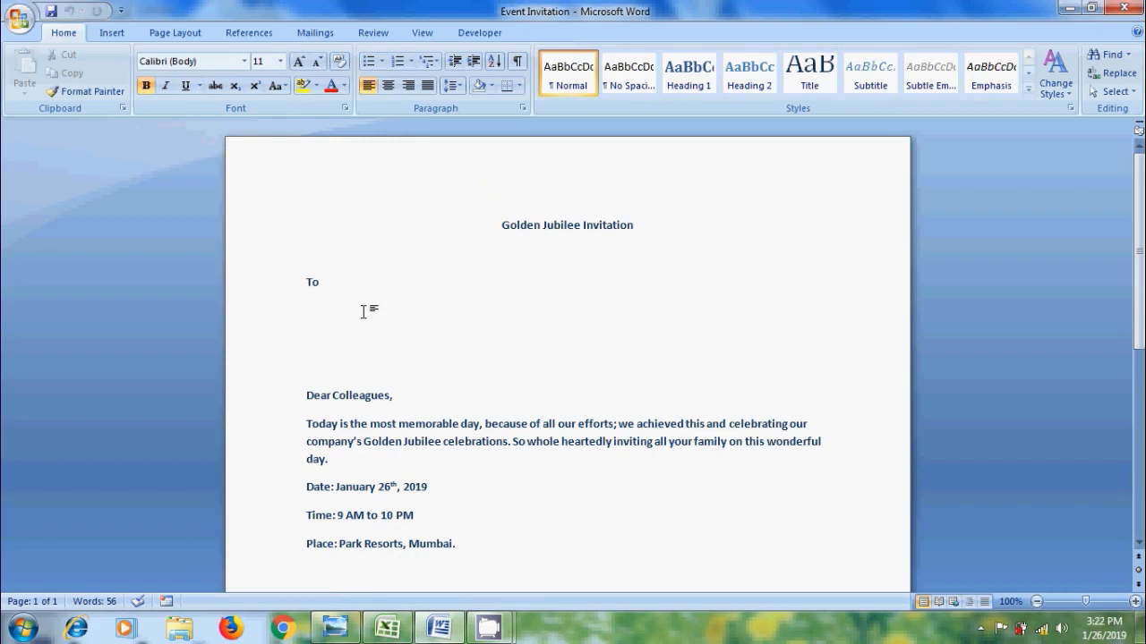
{"action": "left_click", "coordinate": [315, 32]}
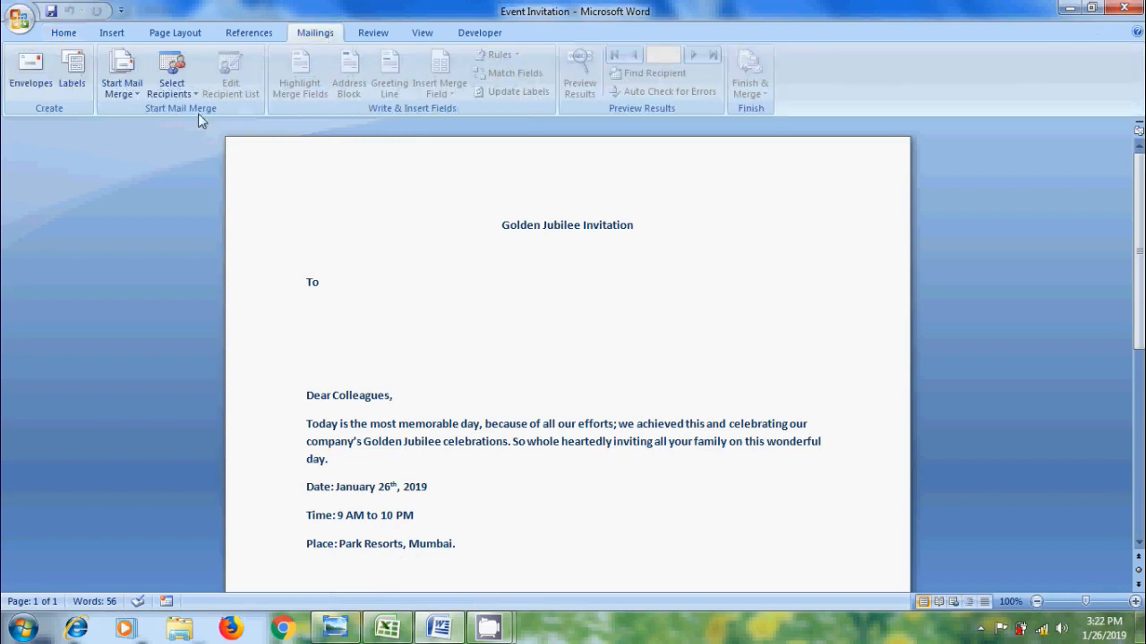
{"action": "left_click", "coordinate": [171, 74]}
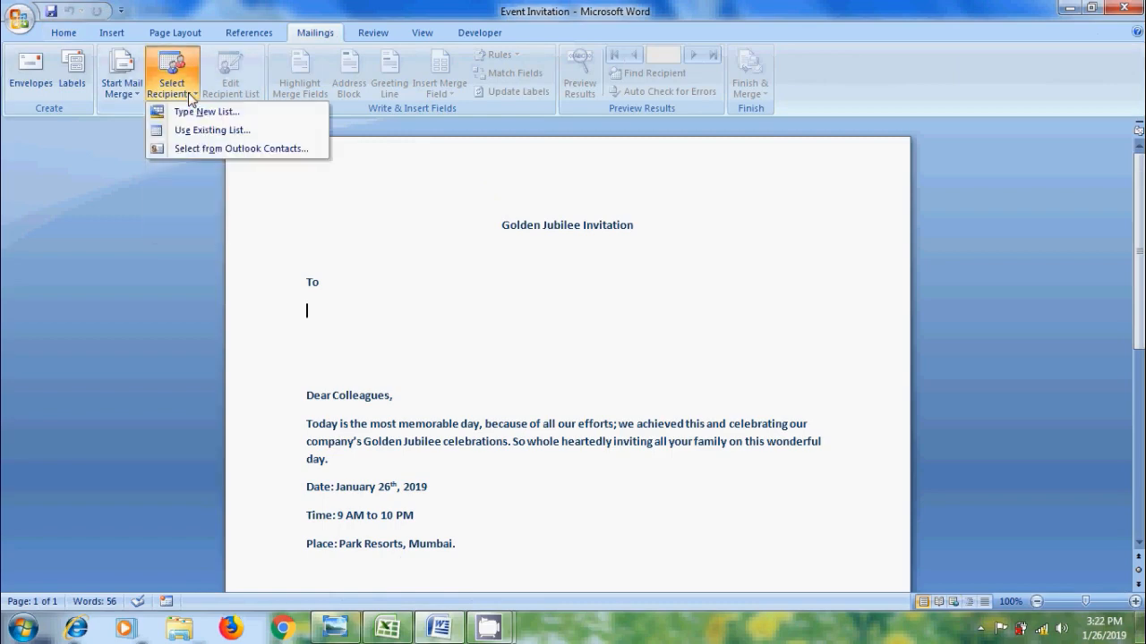
{"action": "mouse_move", "coordinate": [211, 129]}
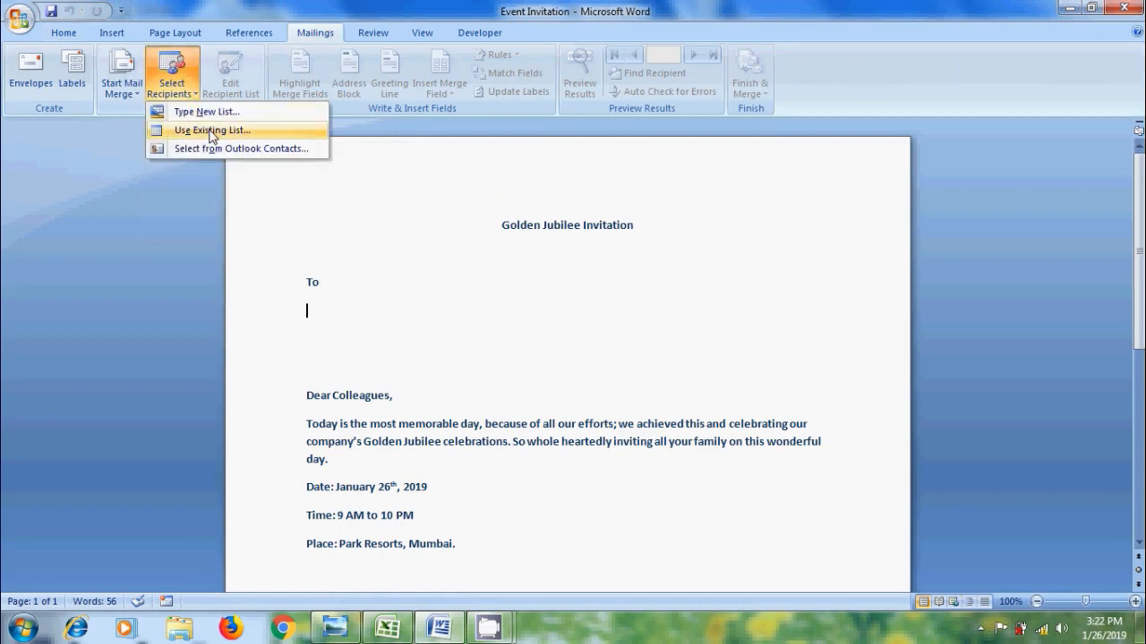
{"action": "left_click", "coordinate": [212, 129]}
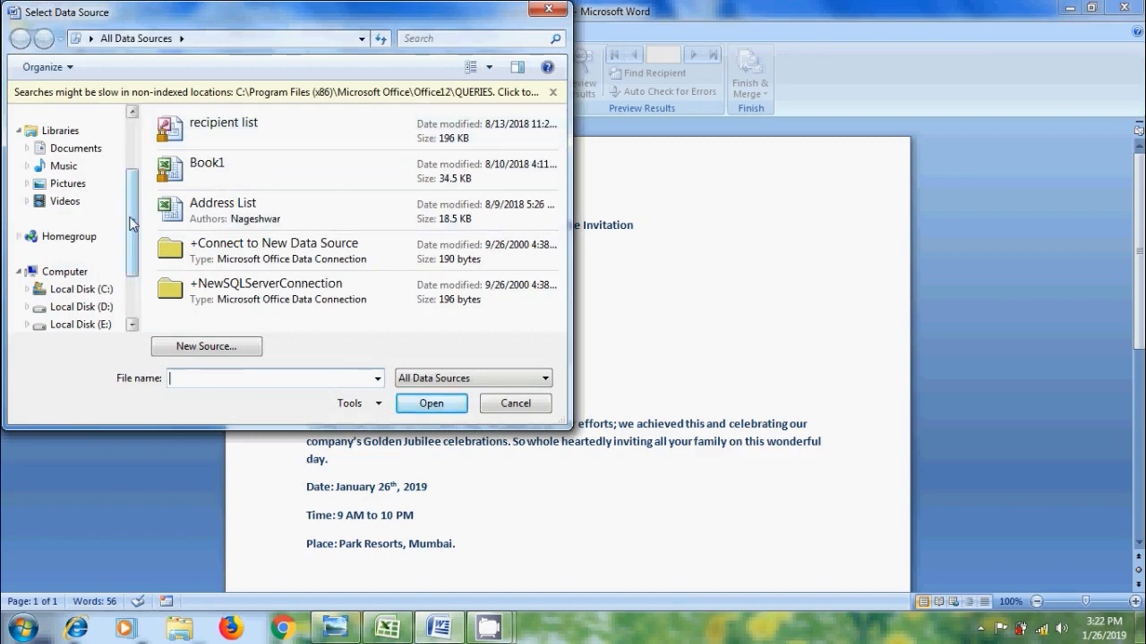
{"action": "left_click", "coordinate": [68, 151]}
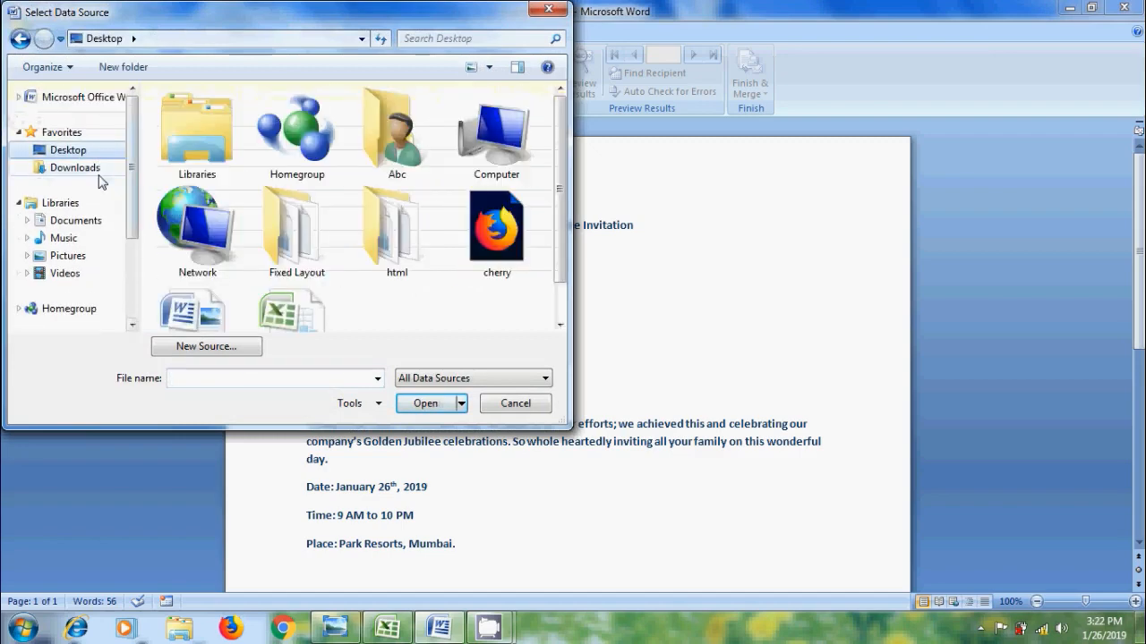
{"action": "left_click", "coordinate": [297, 283]}
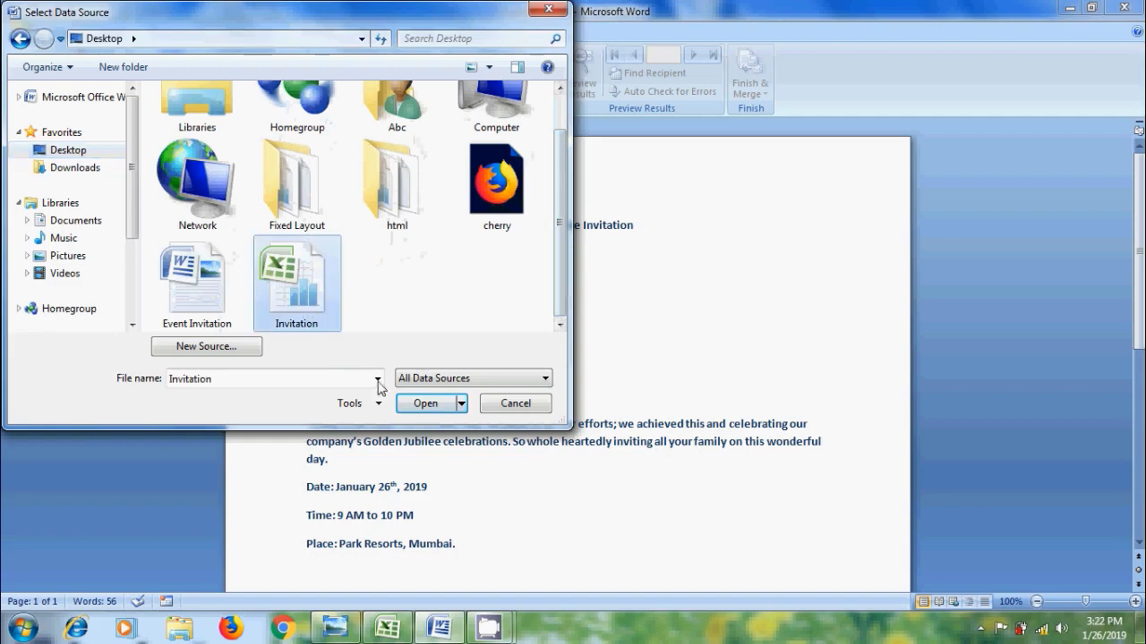
{"action": "left_click", "coordinate": [424, 405]}
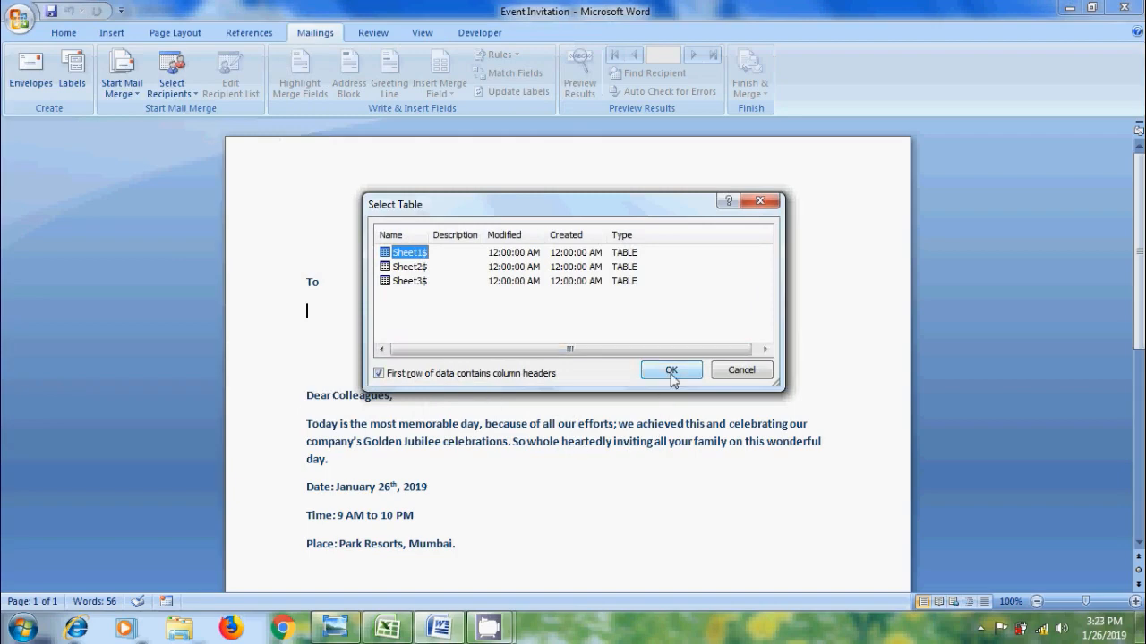
Step: Confirm Sheet1 as the recipient table and insert the Employee_Name field under To
{"action": "left_click", "coordinate": [670, 369]}
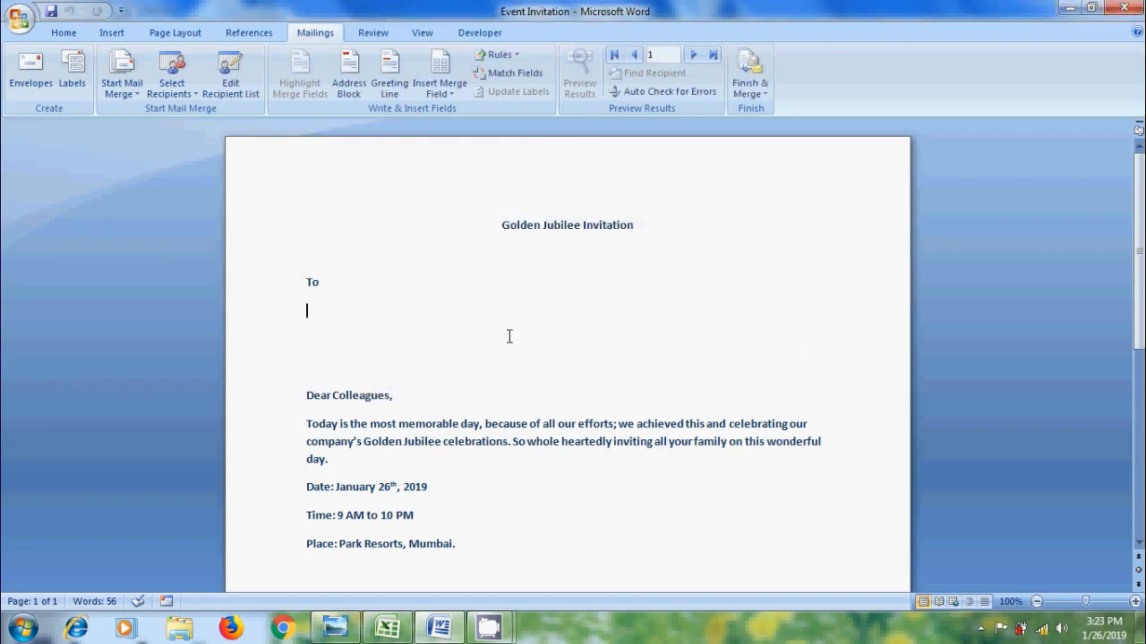
{"action": "left_click", "coordinate": [440, 73]}
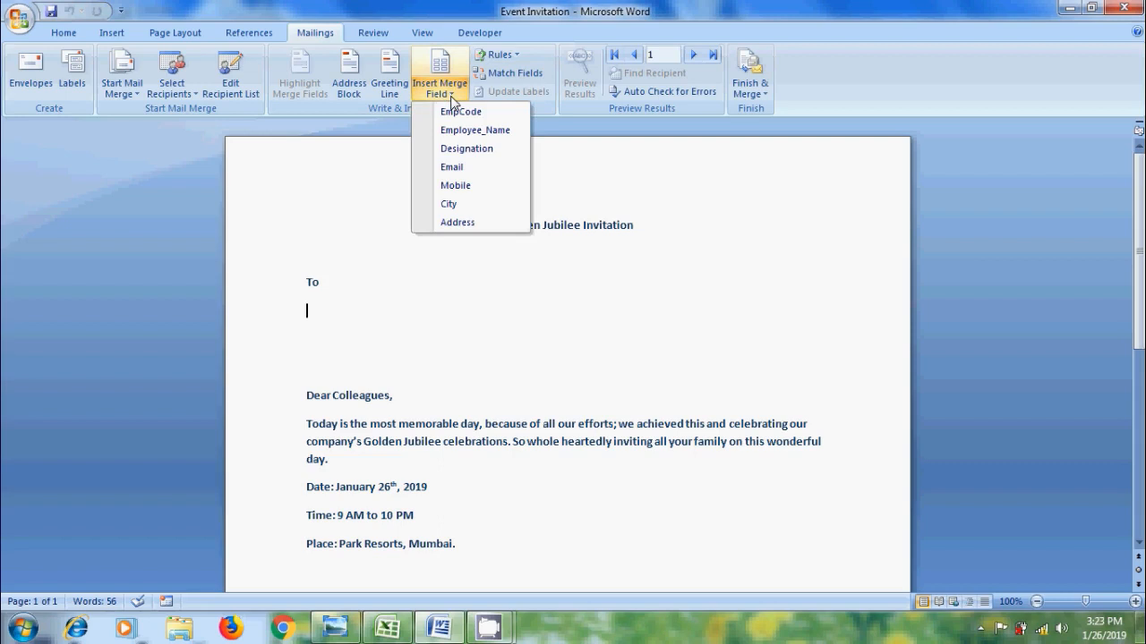
{"action": "left_click", "coordinate": [476, 129]}
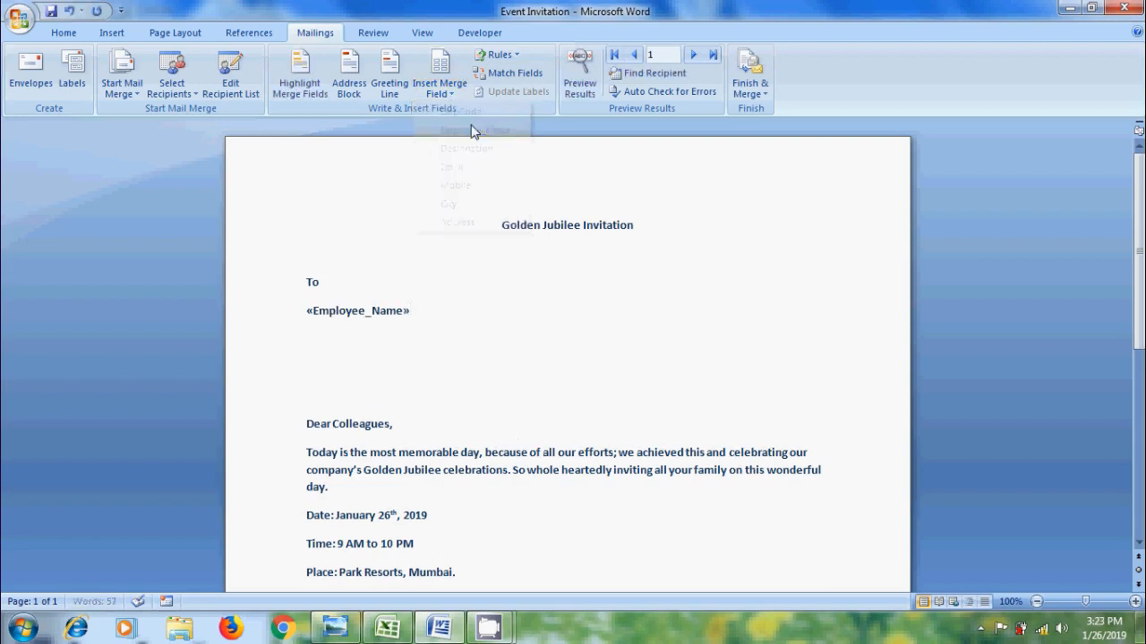
{"action": "left_click", "coordinate": [555, 222]}
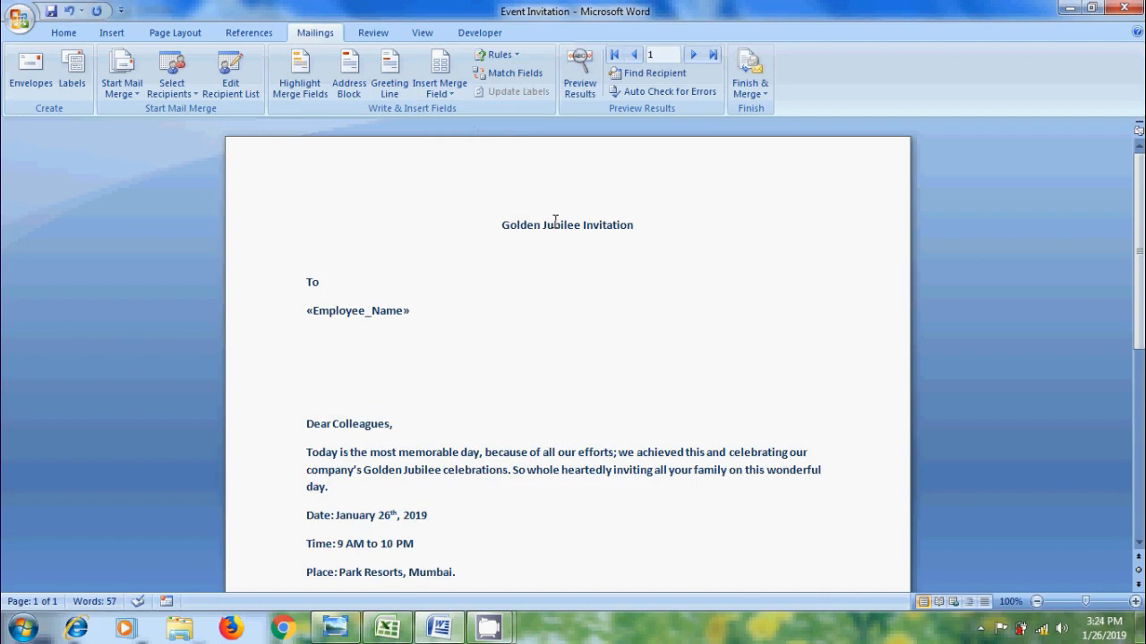
Step: Insert the Designation and City merge fields on the lines below the name
{"action": "left_click", "coordinate": [439, 71]}
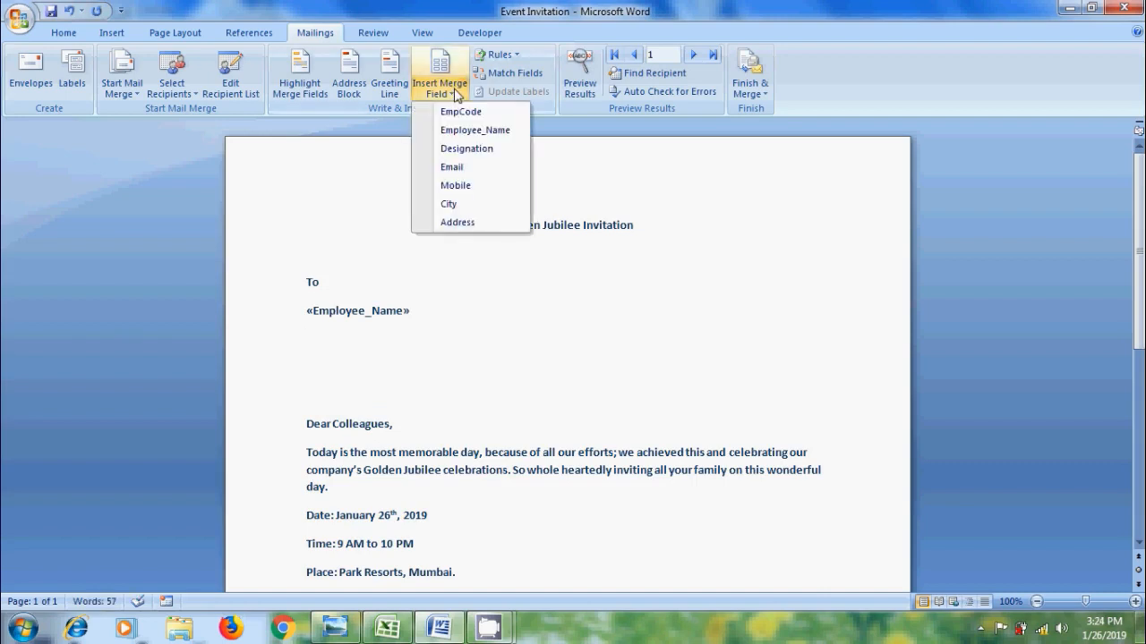
{"action": "left_click", "coordinate": [466, 147]}
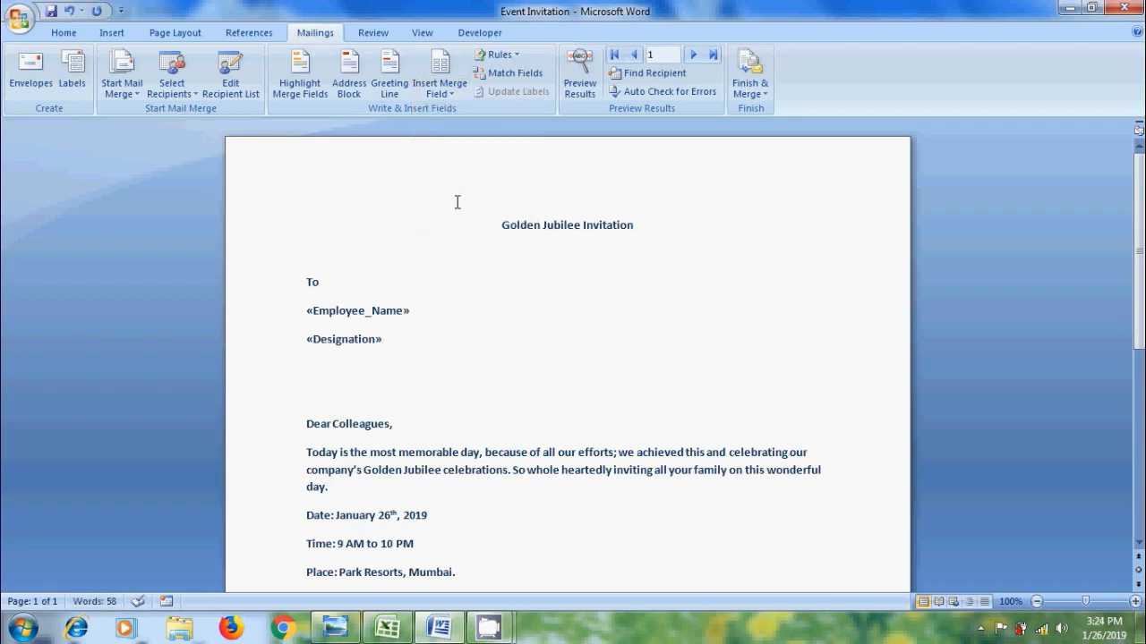
{"action": "left_click", "coordinate": [308, 367]}
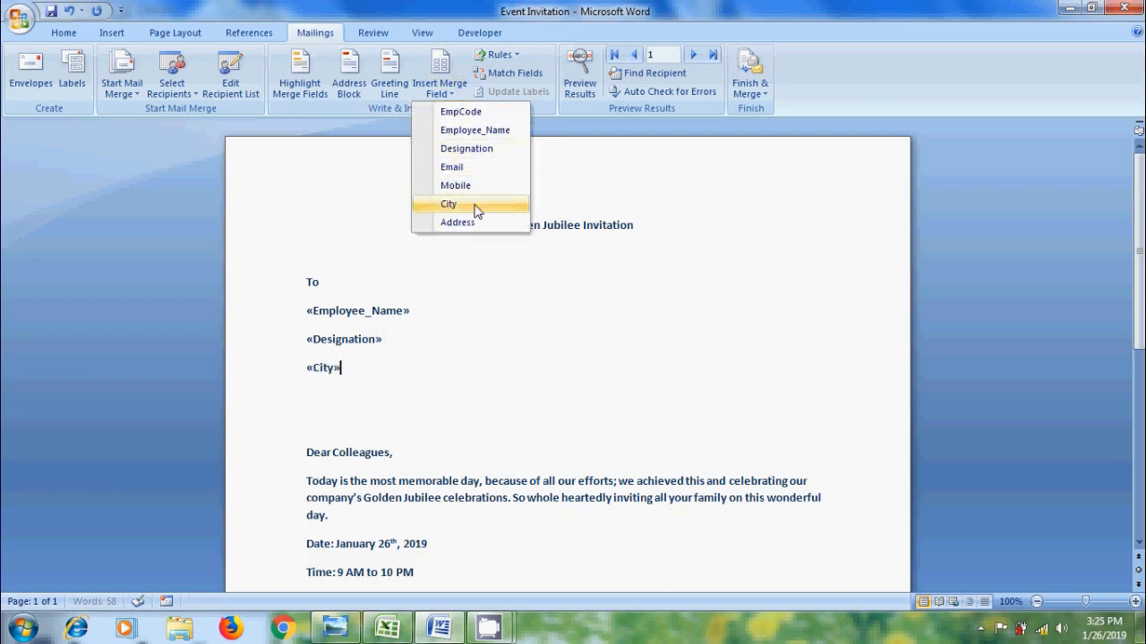
{"action": "left_click", "coordinate": [448, 204]}
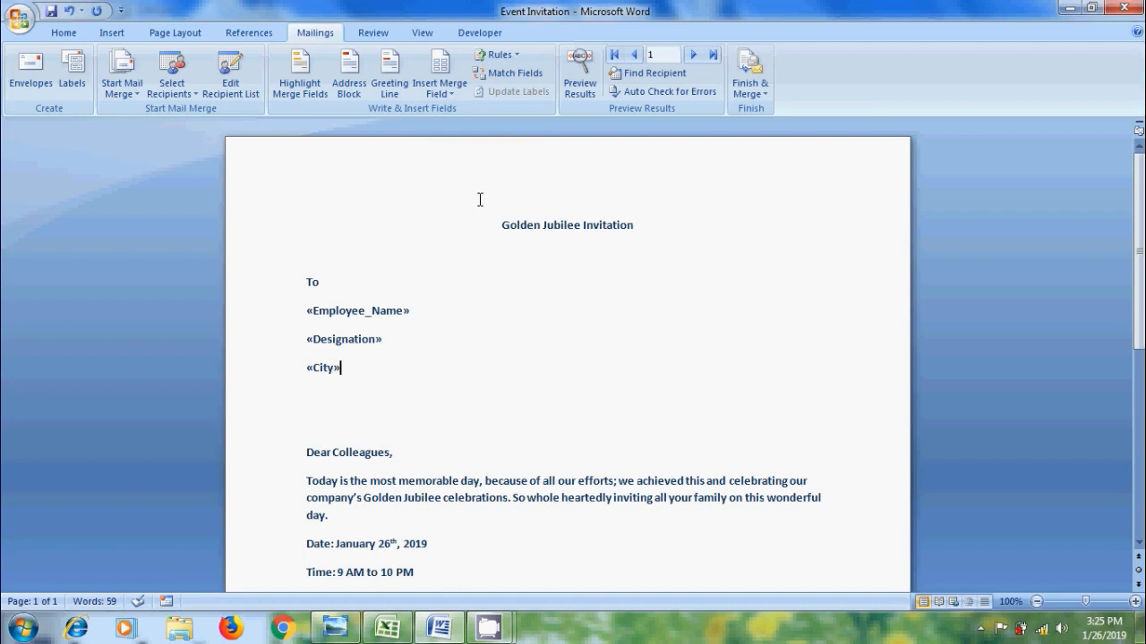
{"action": "mouse_move", "coordinate": [573, 395]}
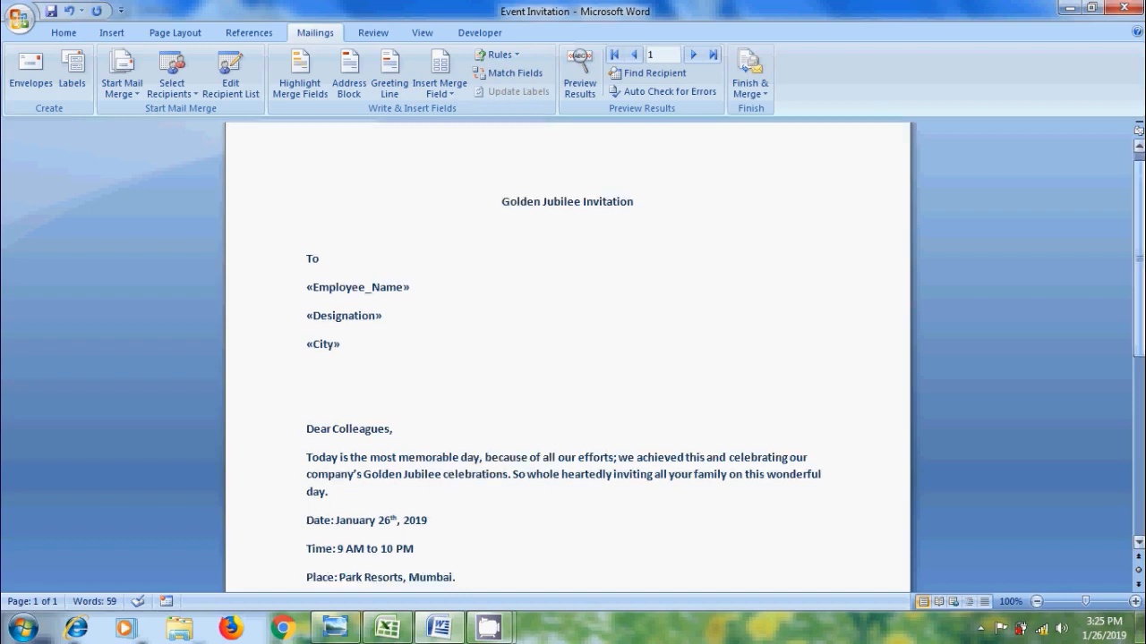
Step: Add Employee_Name and Address merge fields above the date near the letter's closing
{"action": "scroll", "scroll_direction": "down", "scroll_amount": 3}
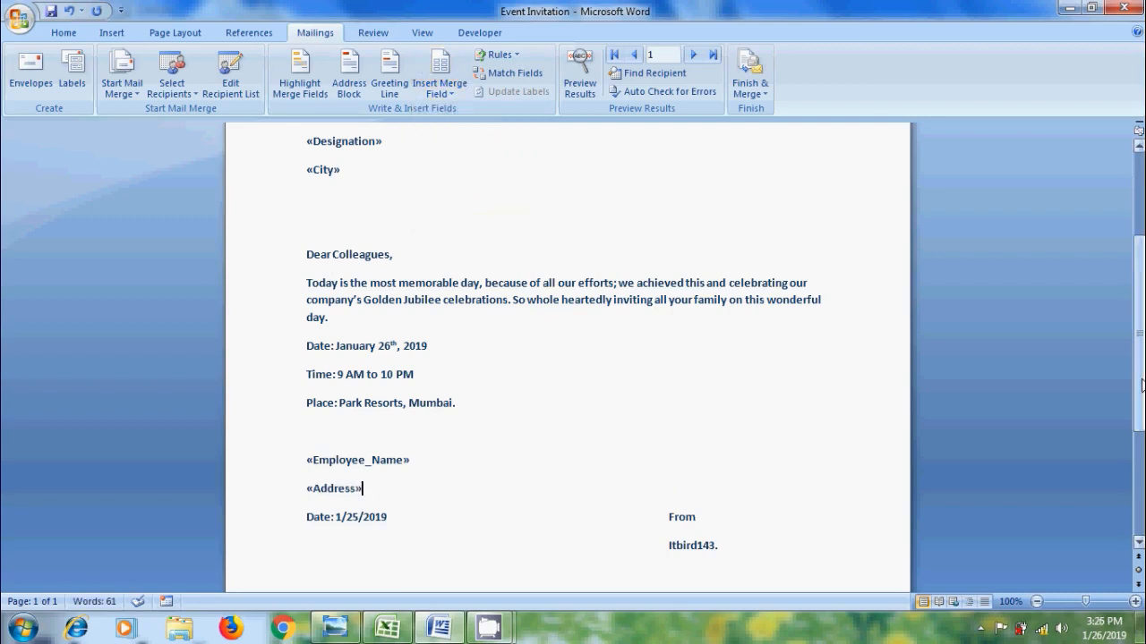
{"action": "scroll", "scroll_direction": "up", "scroll_amount": 3}
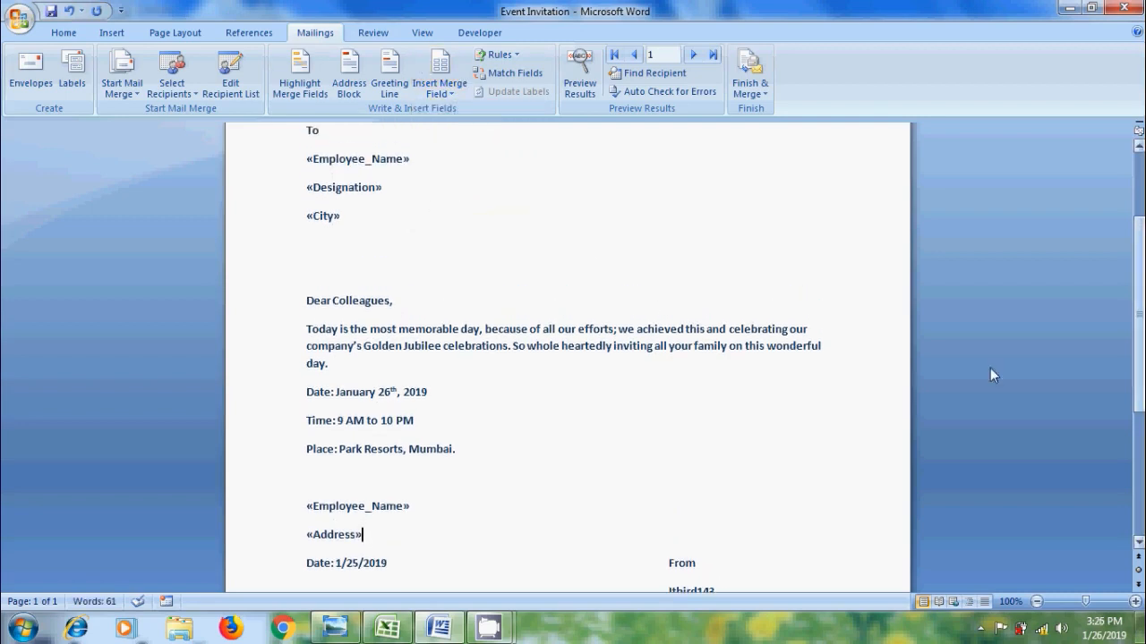
Step: Preview Results and step through records to the third employee, Lasya from HR, Hyderabad
{"action": "left_click", "coordinate": [580, 75]}
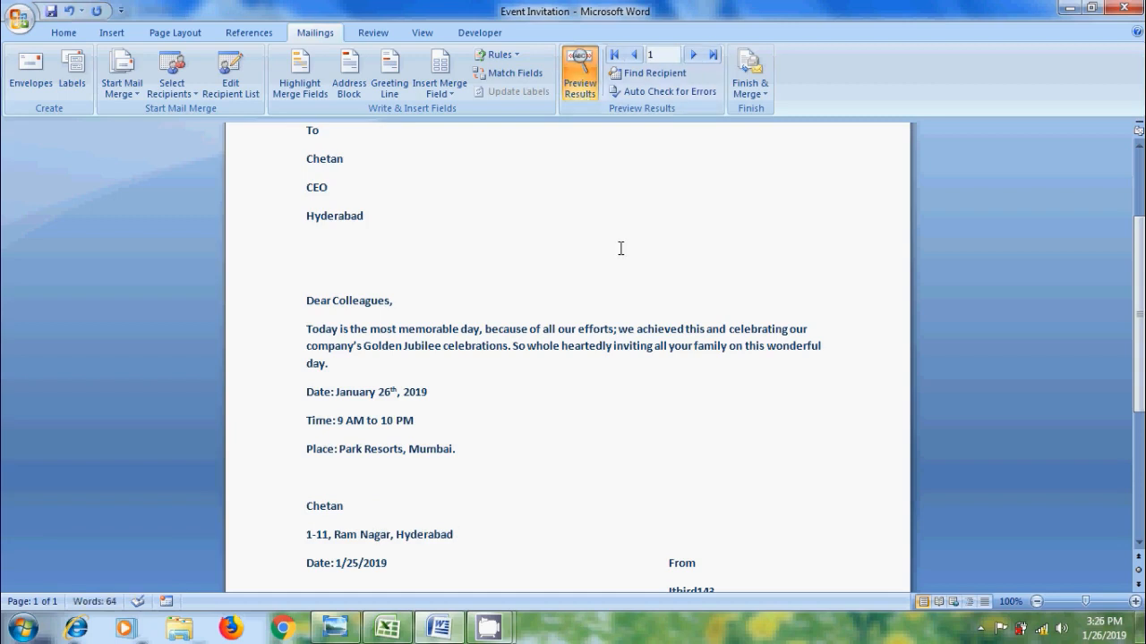
{"action": "mouse_move", "coordinate": [380, 218]}
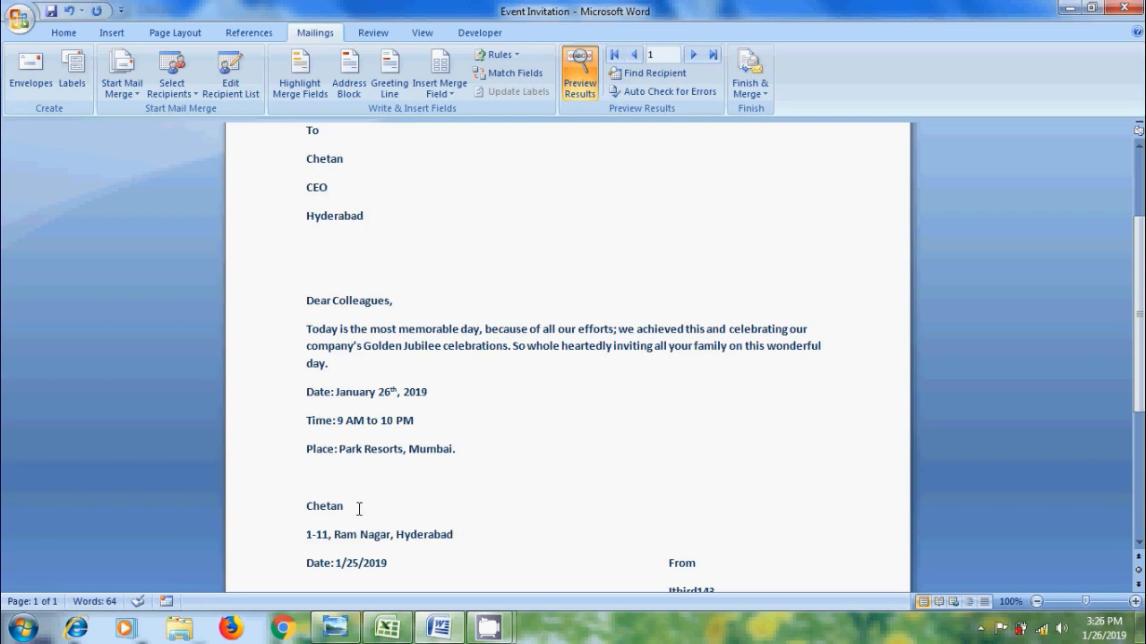
{"action": "left_click", "coordinate": [455, 534]}
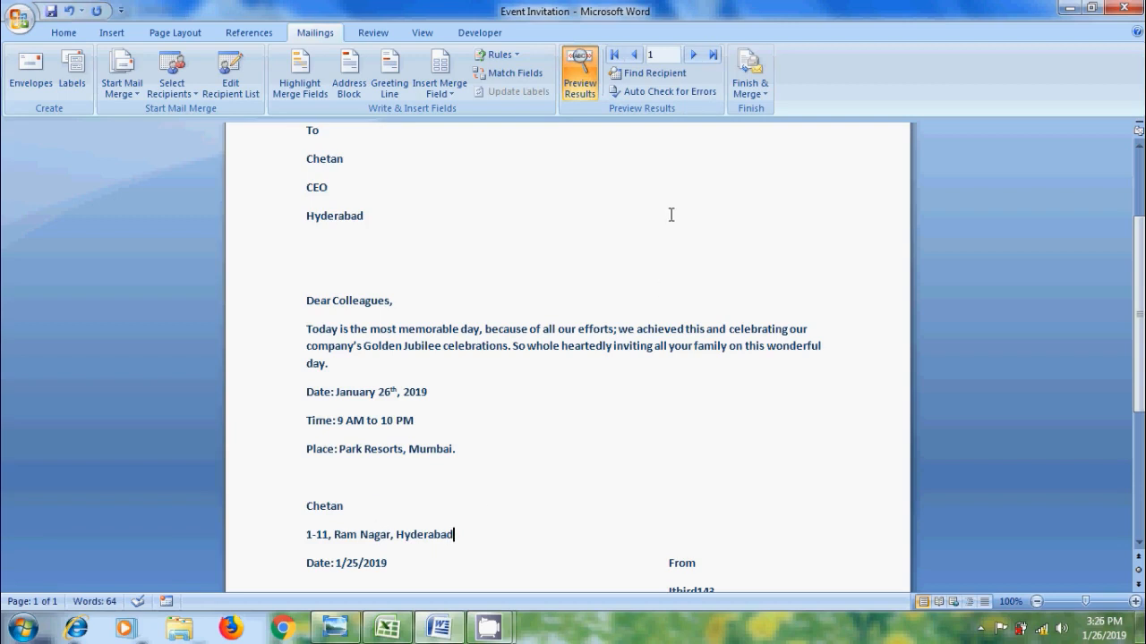
{"action": "left_click", "coordinate": [695, 54]}
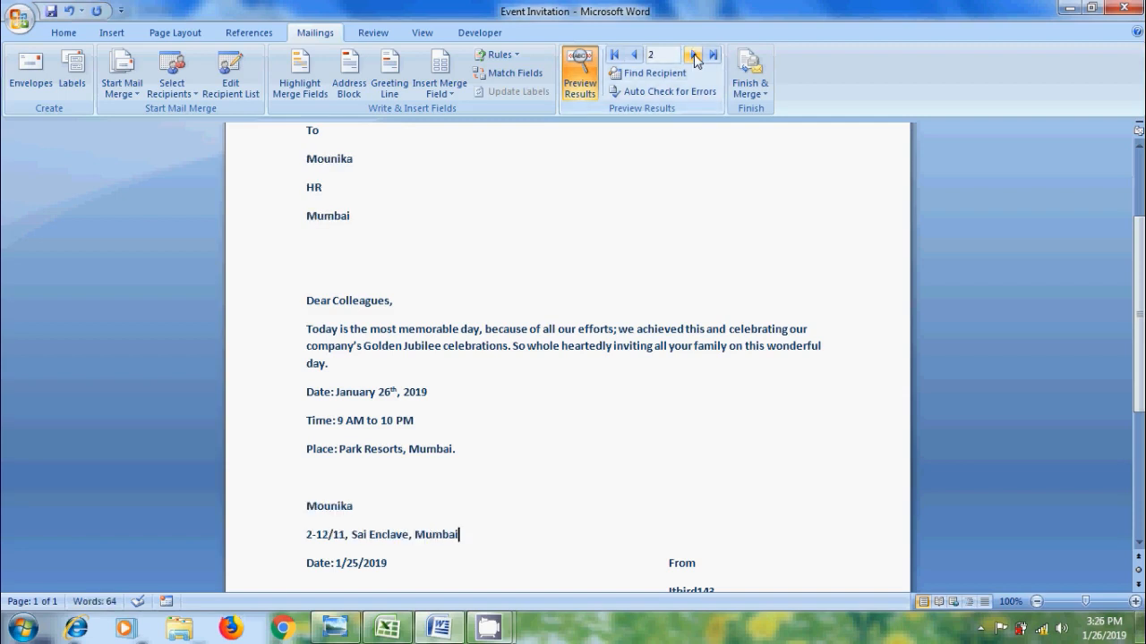
{"action": "left_click", "coordinate": [694, 54]}
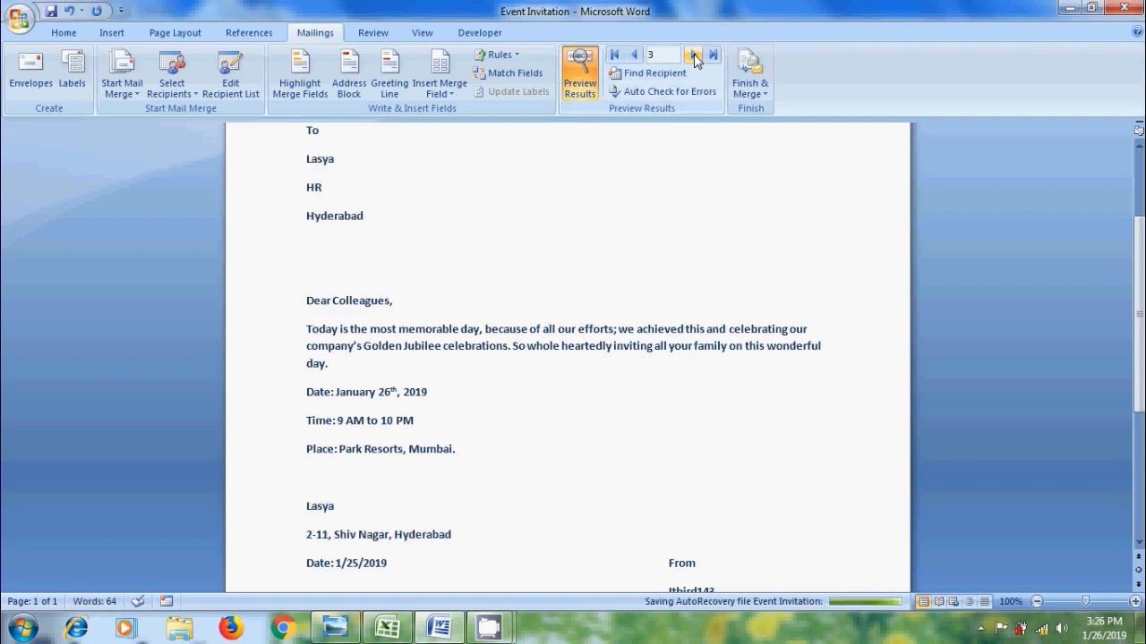
{"action": "mouse_move", "coordinate": [694, 54]}
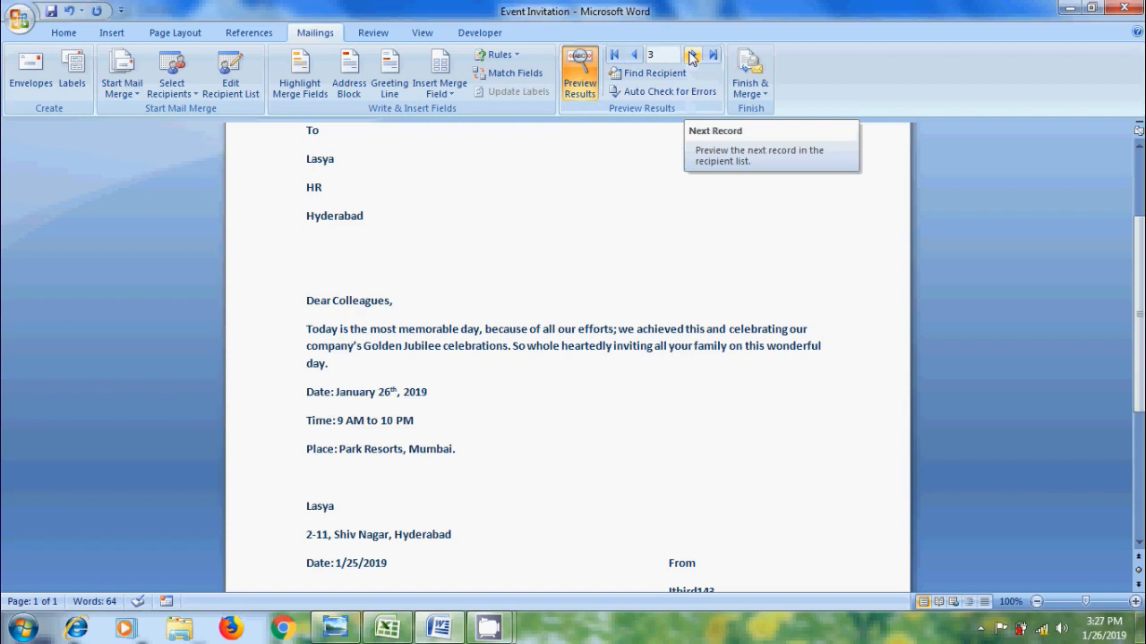
{"action": "mouse_move", "coordinate": [713, 54]}
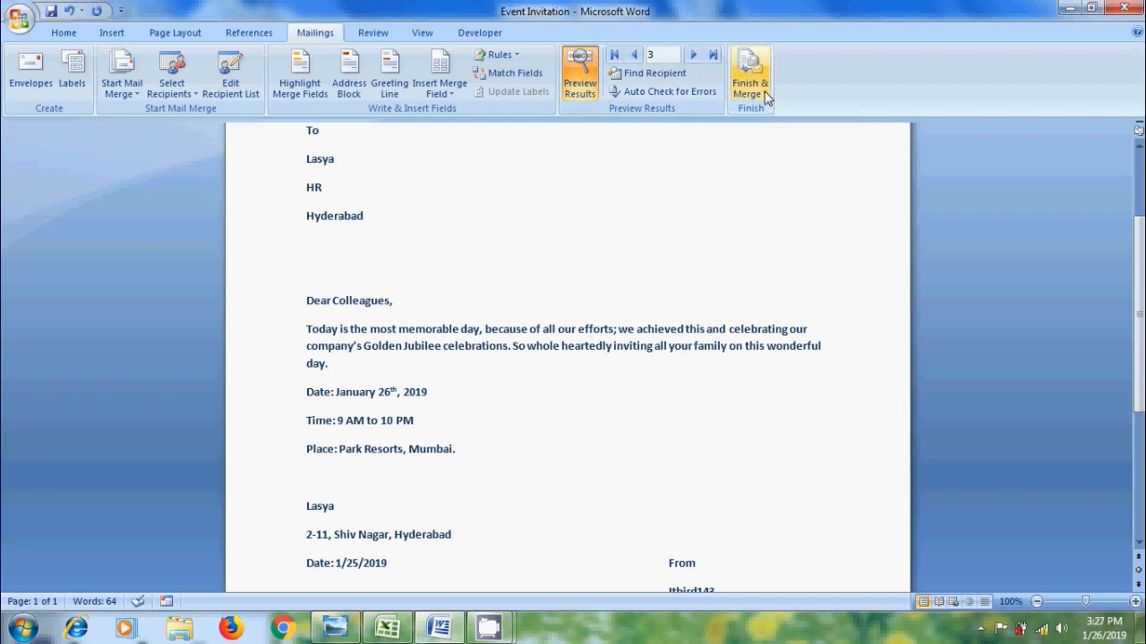
{"action": "left_click", "coordinate": [750, 75]}
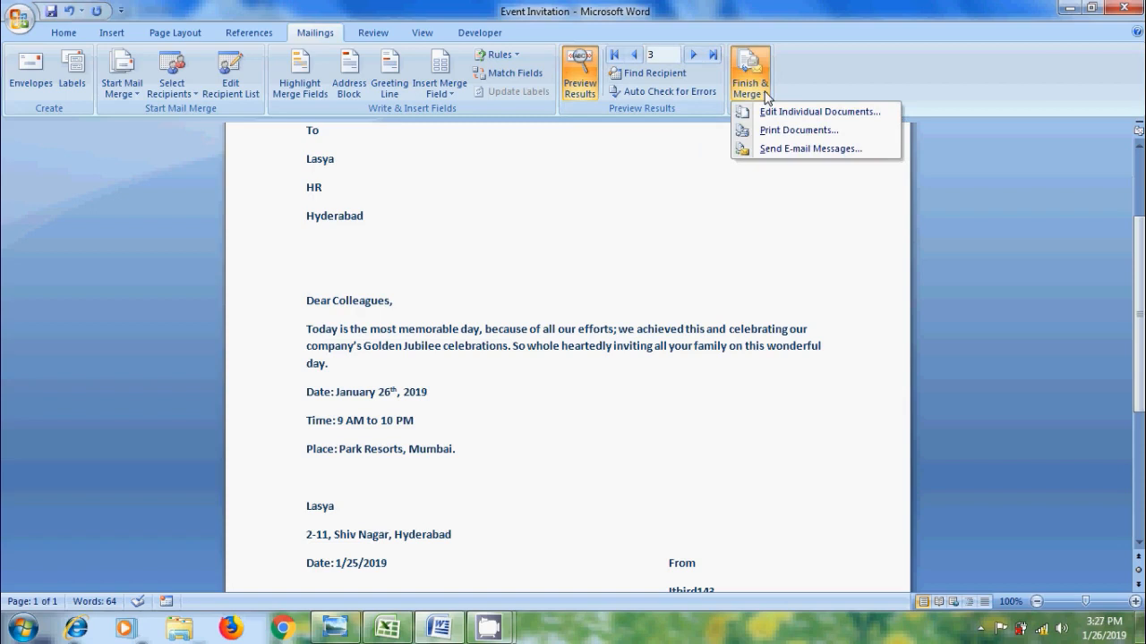
{"action": "left_click", "coordinate": [798, 129]}
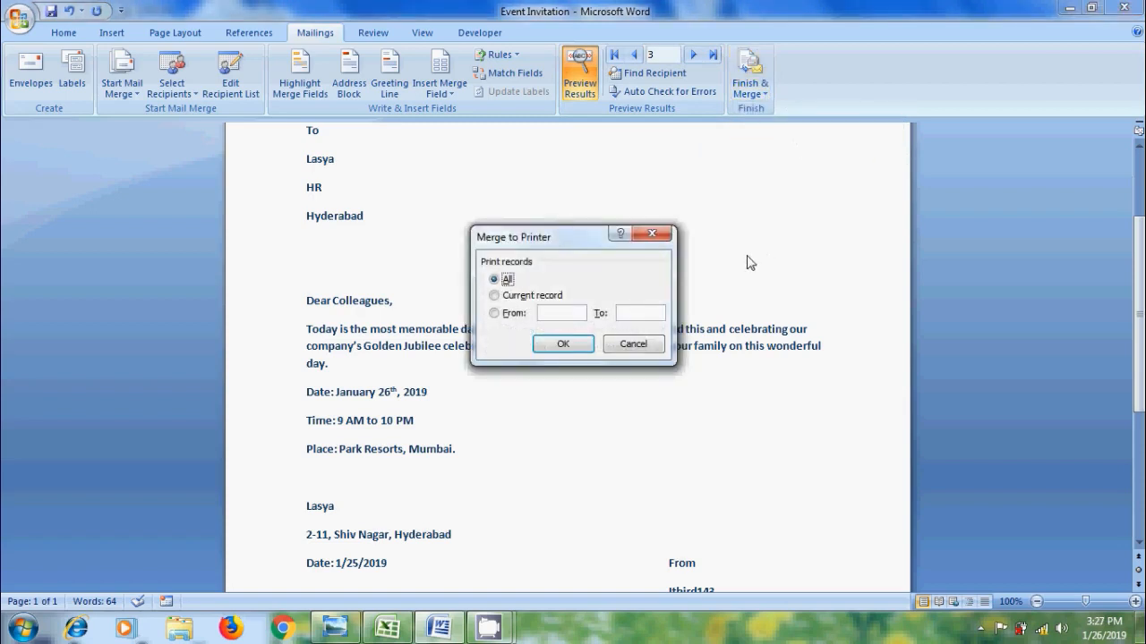
{"action": "mouse_move", "coordinate": [759, 262]}
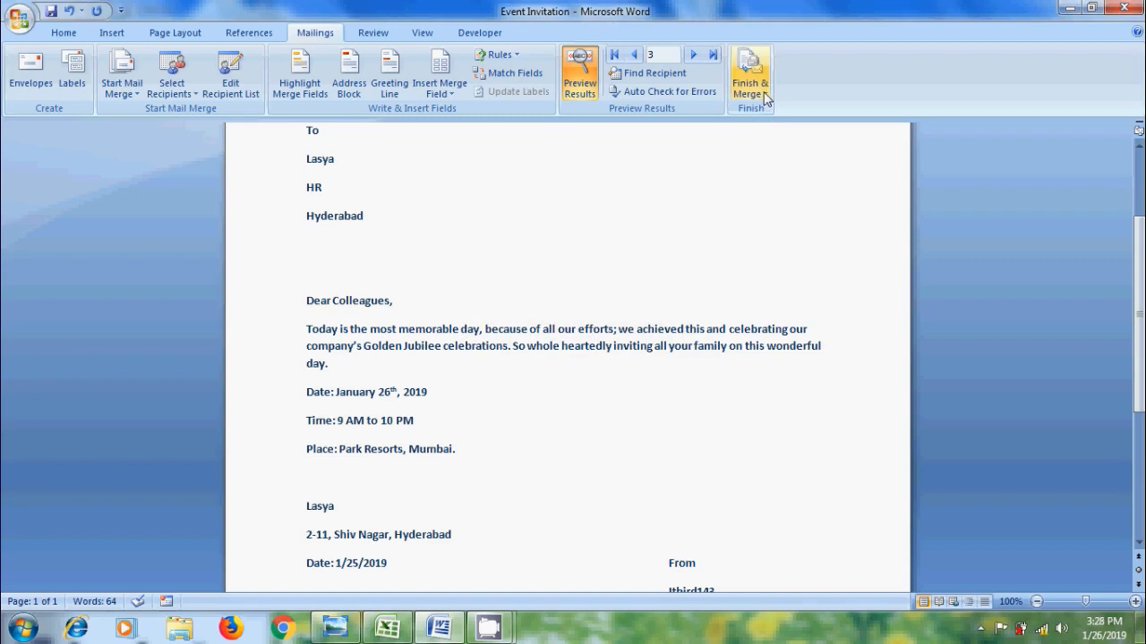
Step: Finish & Merge all employee records into a new individual-documents invitation file and review its pages
{"action": "left_click", "coordinate": [750, 71]}
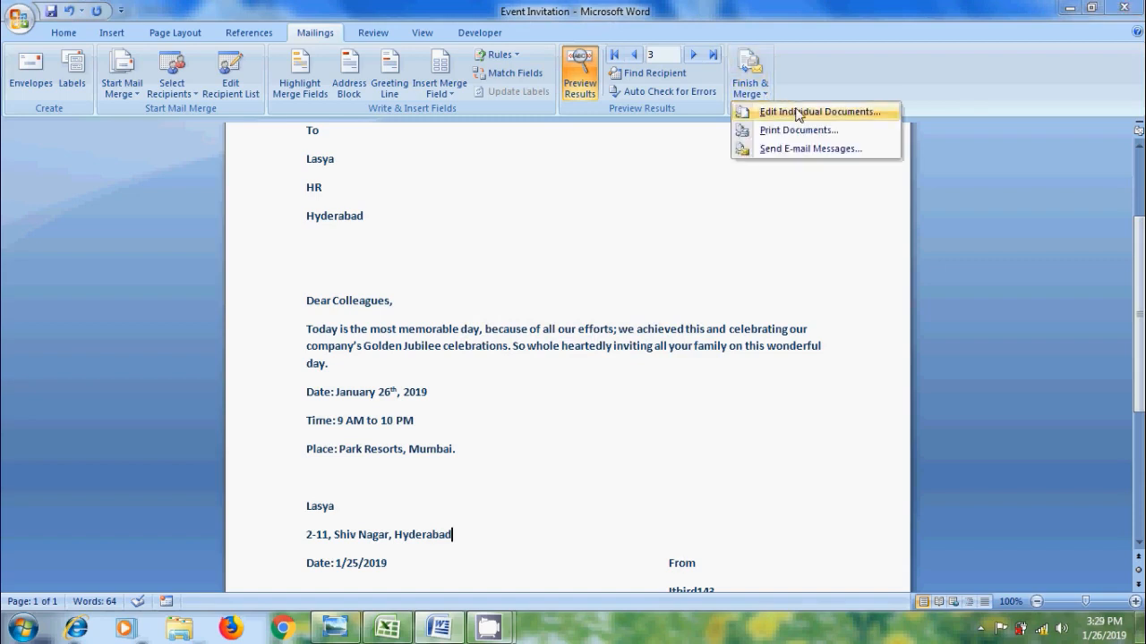
{"action": "left_click", "coordinate": [817, 111]}
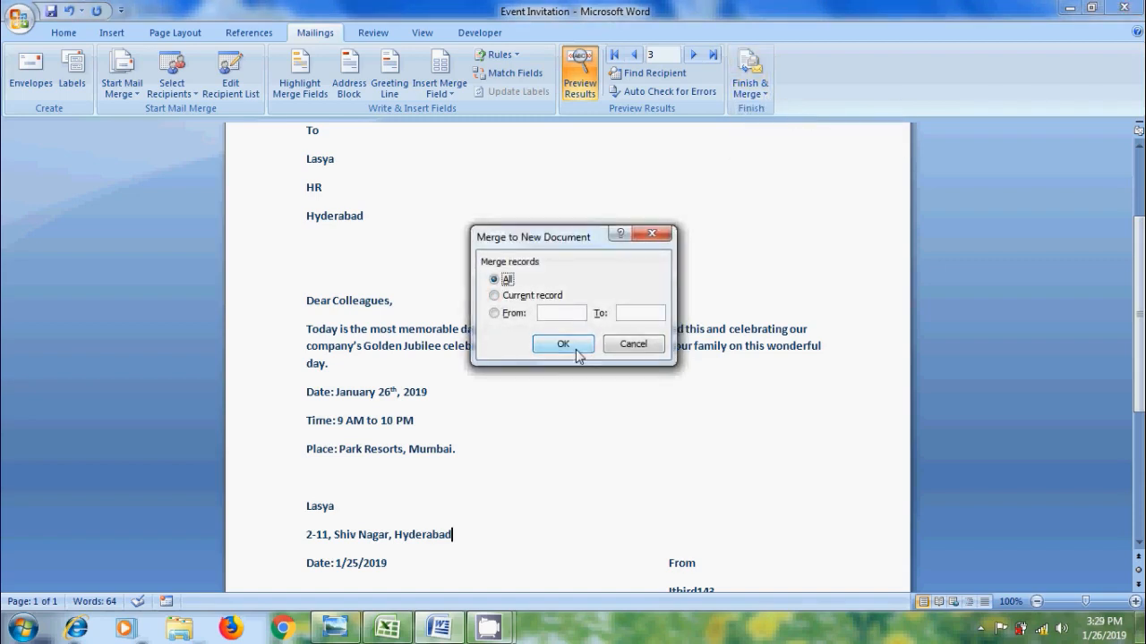
{"action": "left_click", "coordinate": [562, 344]}
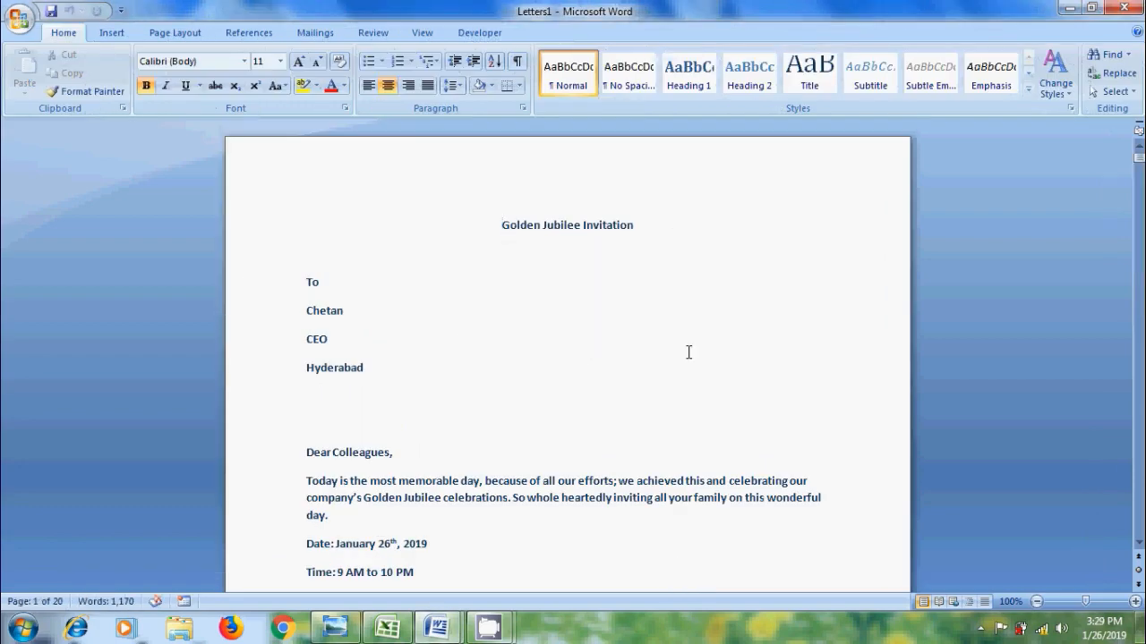
{"action": "left_click", "coordinate": [501, 225]}
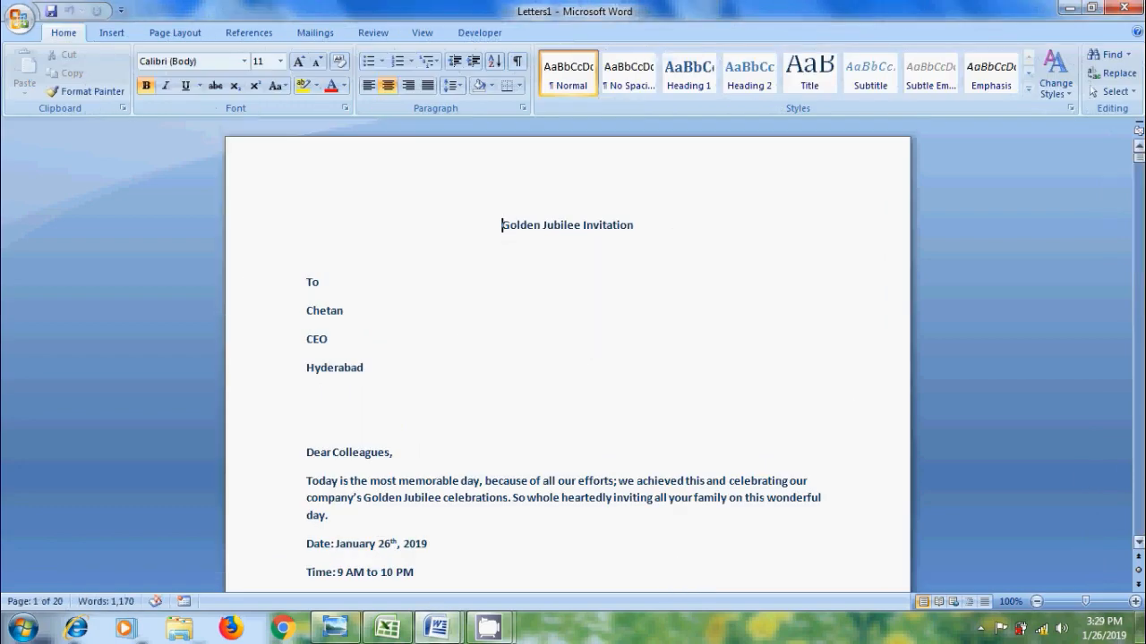
{"action": "scroll", "scroll_direction": "down", "scroll_amount": 3}
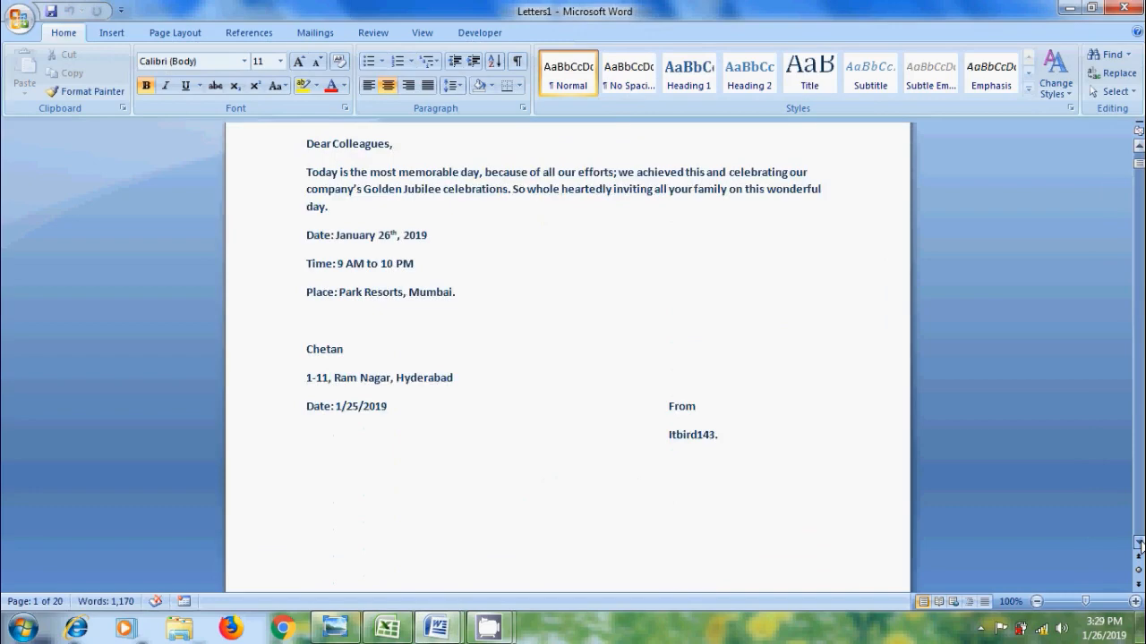
{"action": "scroll", "scroll_direction": "down", "scroll_amount": 3}
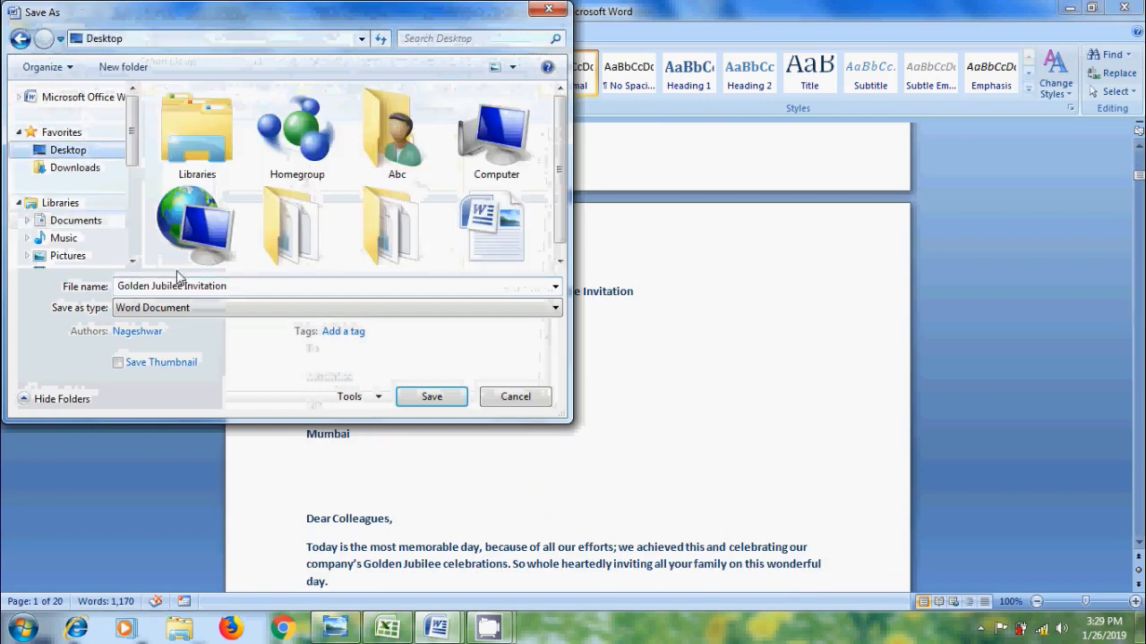
Step: Save the merged document to the desktop as Golden Jubilee Invitation
{"action": "left_click", "coordinate": [429, 397]}
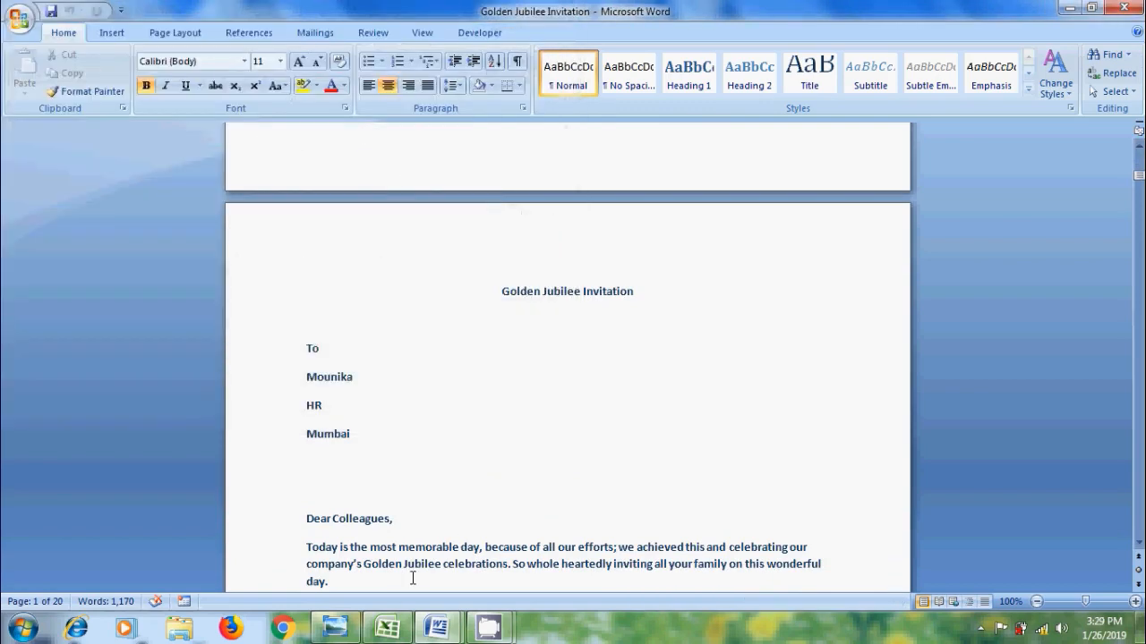
{"action": "left_click", "coordinate": [337, 626]}
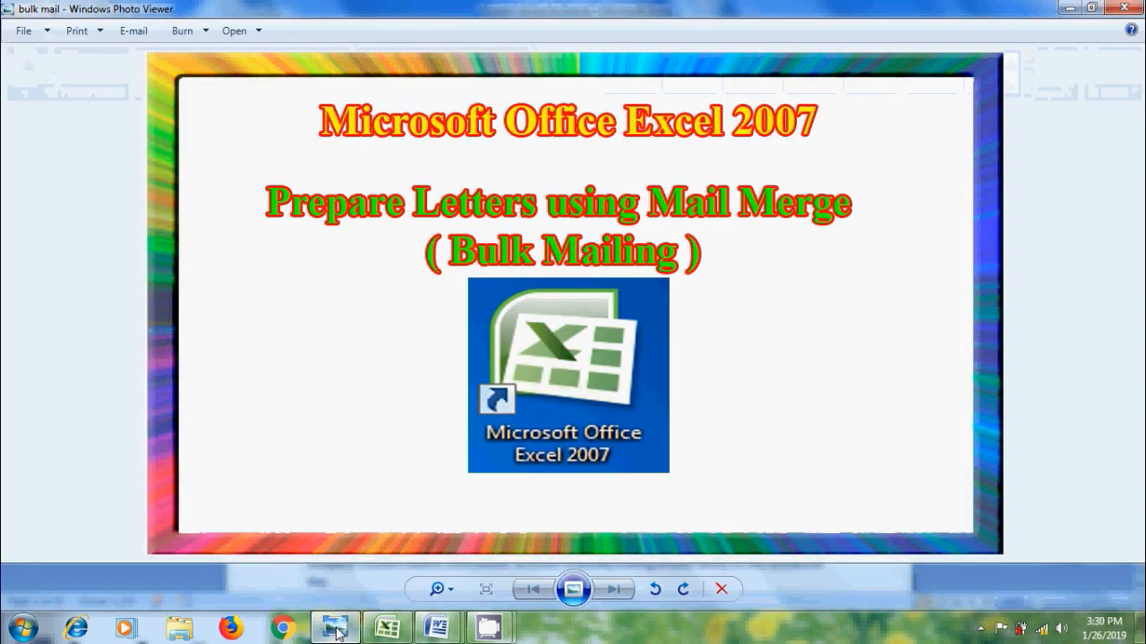